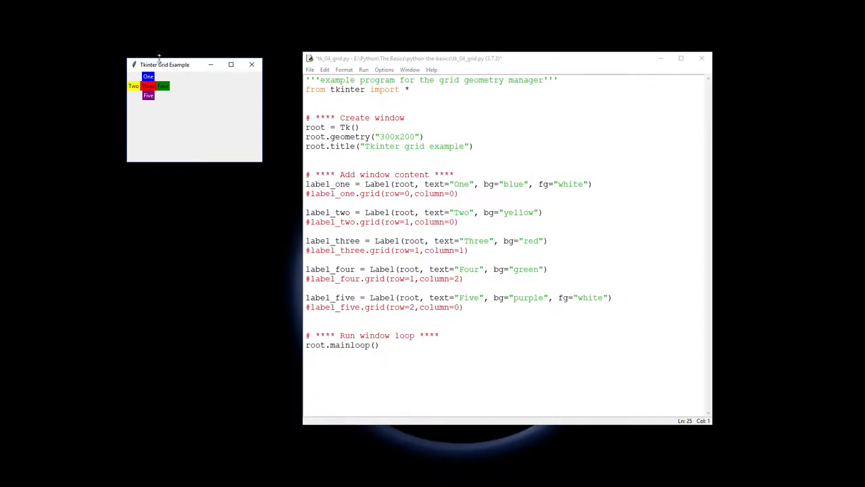
- Move the running grid example window aside and close it
{"action": "left_click_drag", "start_coordinate": [165, 65], "coordinate": [170, 108]}
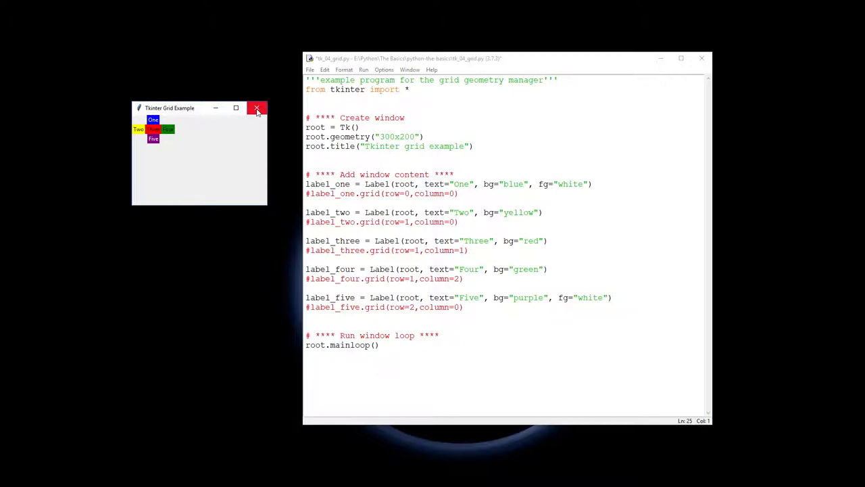
{"action": "left_click", "coordinate": [257, 108]}
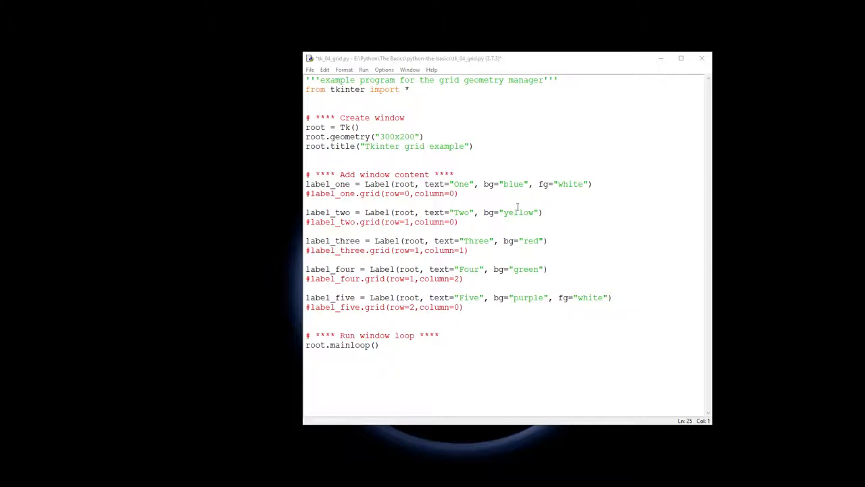
{"action": "mouse_move", "coordinate": [482, 200]}
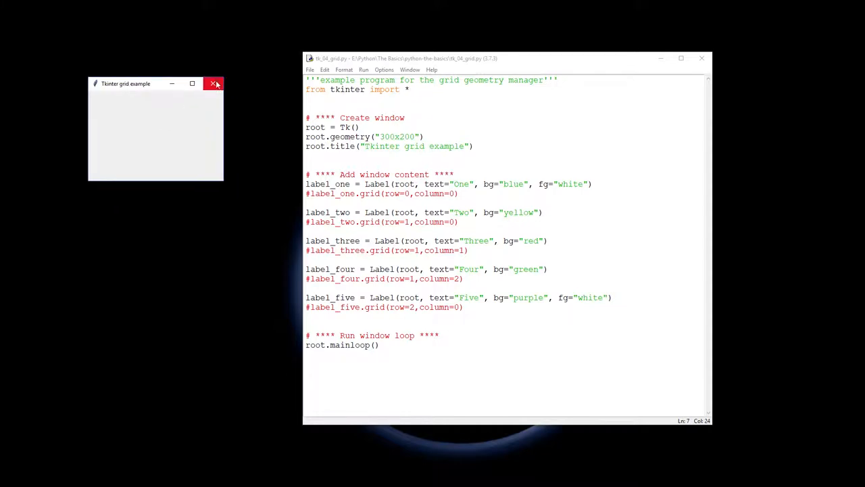
- Close the empty window and rerun the script with label_one and label_two gridded
{"action": "left_click", "coordinate": [213, 84]}
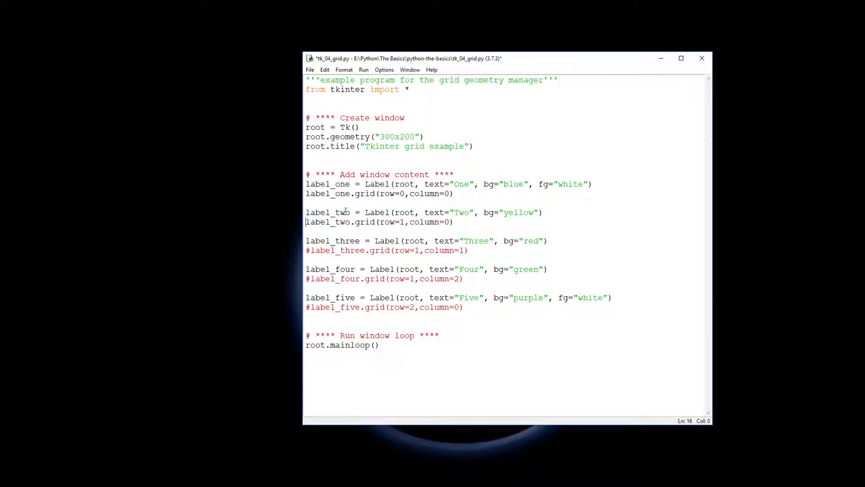
{"action": "mouse_move", "coordinate": [408, 228]}
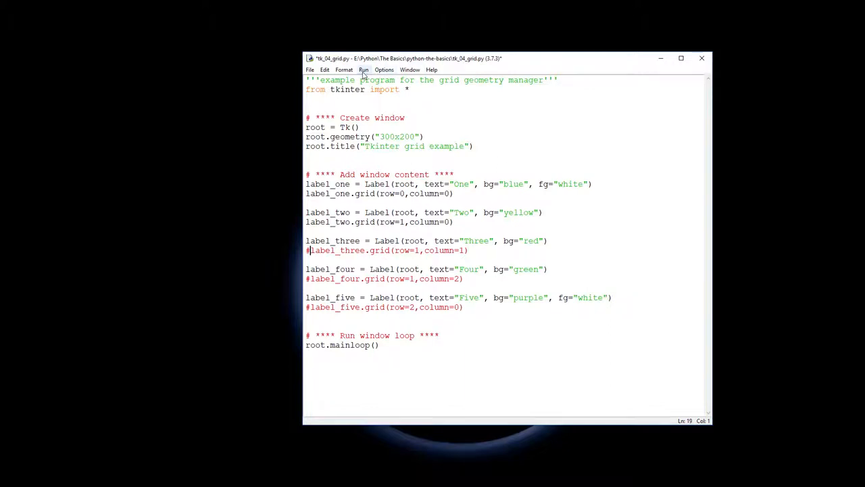
{"action": "left_click", "coordinate": [364, 71]}
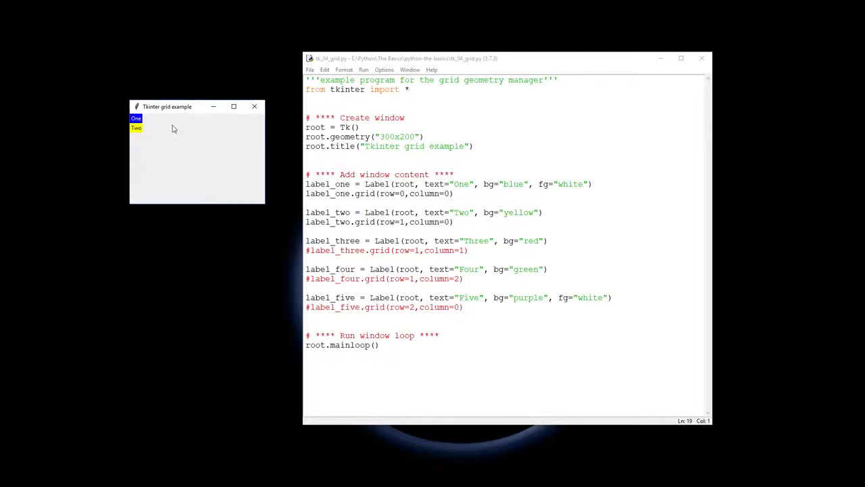
{"action": "mouse_move", "coordinate": [255, 107]}
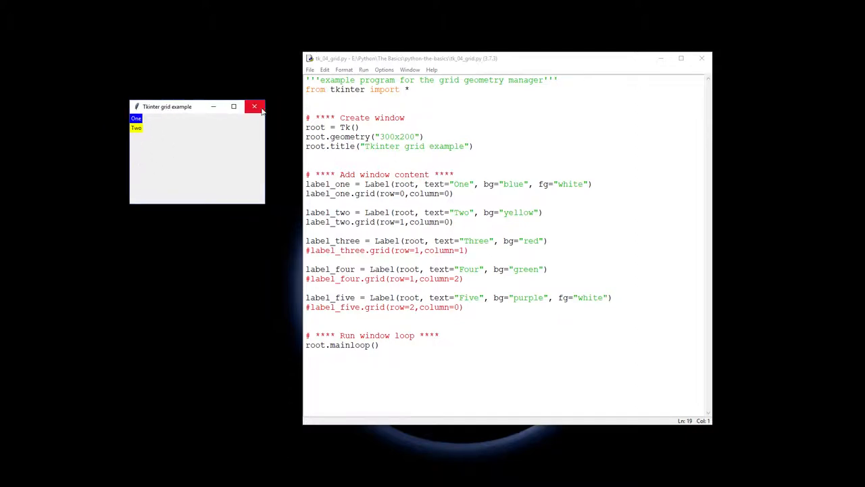
- Close the One/Two window and rerun with label_three and label_four gridded
{"action": "left_click", "coordinate": [254, 107]}
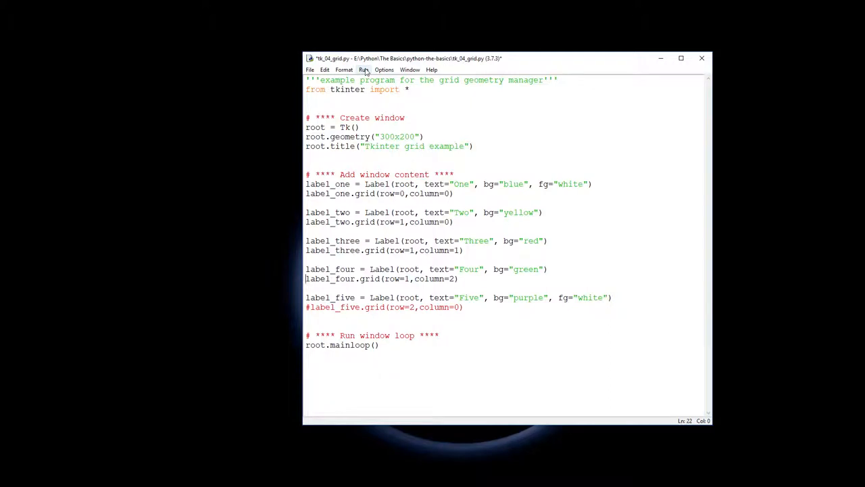
{"action": "left_click", "coordinate": [363, 70]}
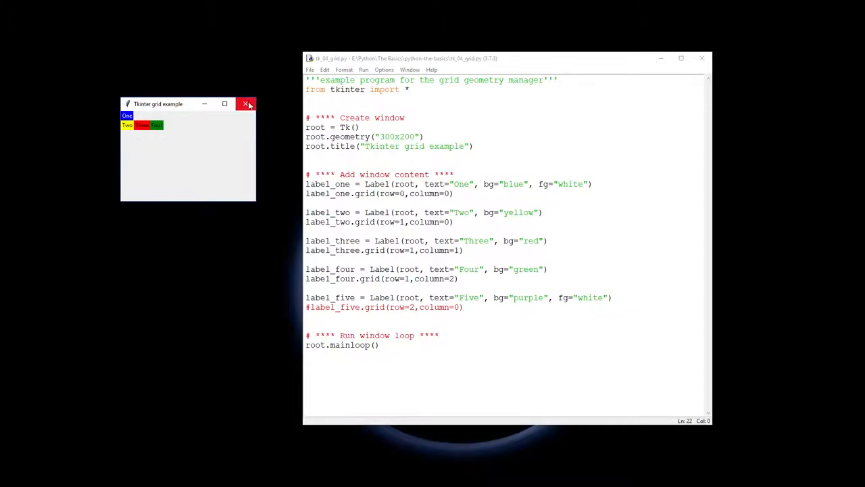
- Close the window, place label_five at column 2, and rerun with all five labels gridded
{"action": "left_click", "coordinate": [248, 102]}
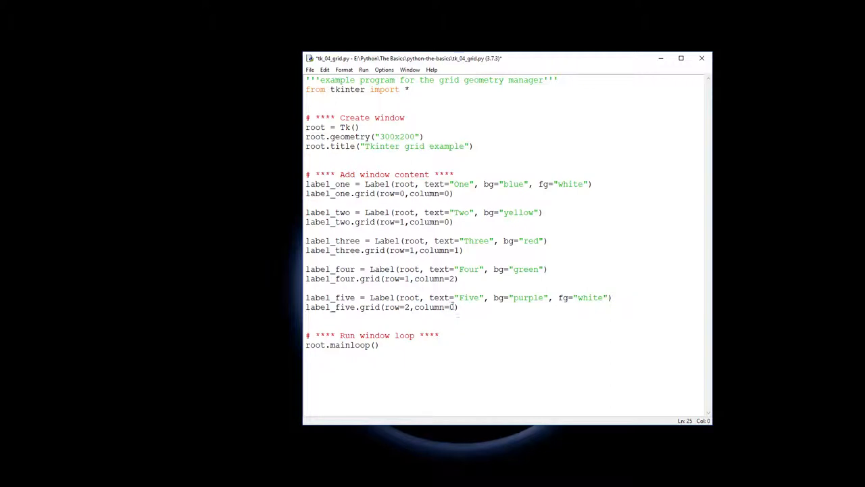
{"action": "type", "text": "2"}
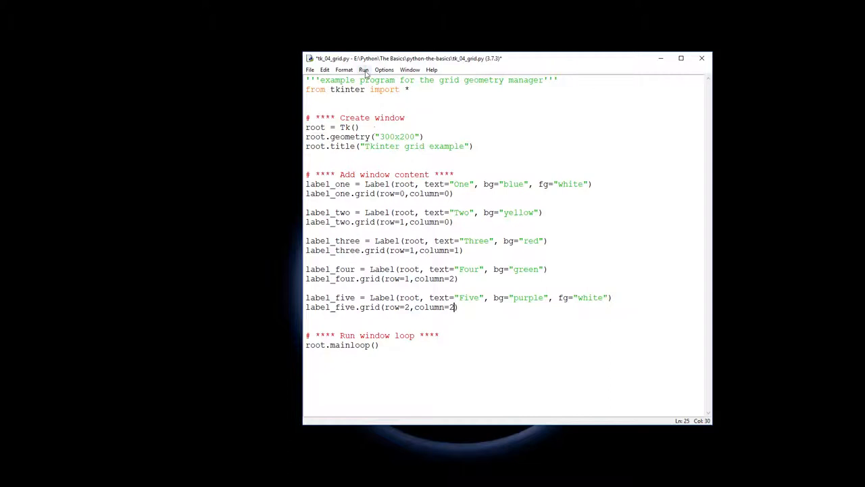
{"action": "left_click", "coordinate": [363, 71]}
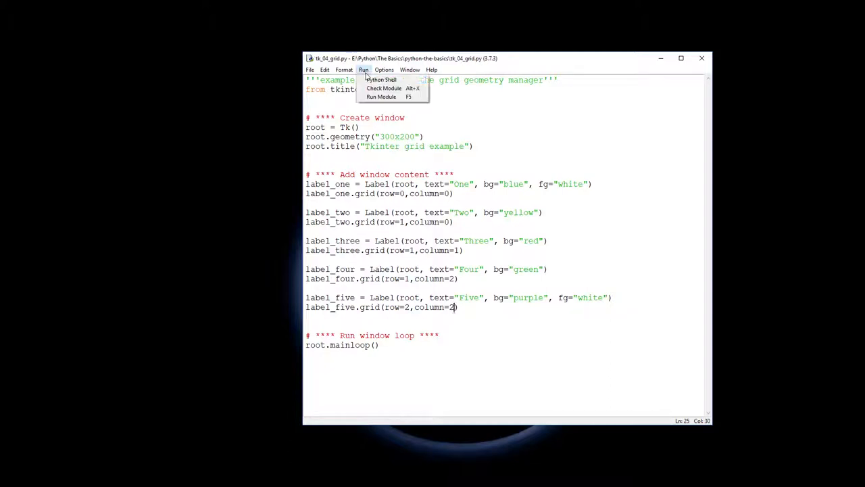
{"action": "mouse_move", "coordinate": [381, 97]}
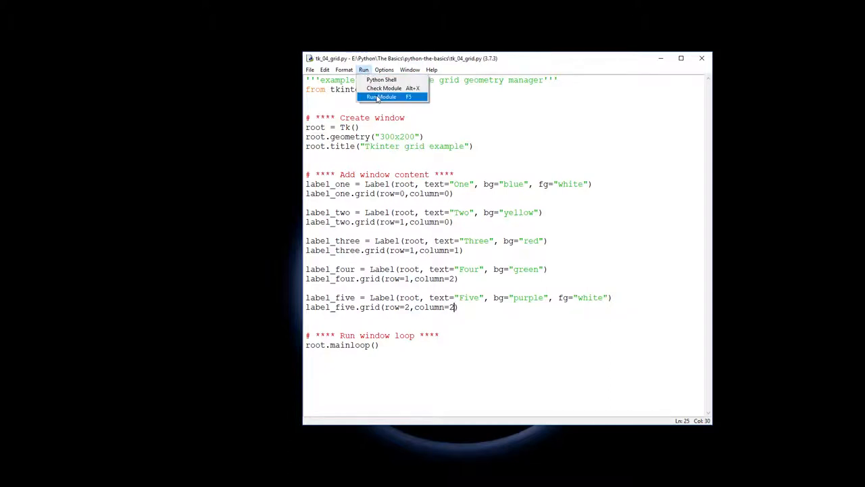
{"action": "left_click", "coordinate": [381, 98]}
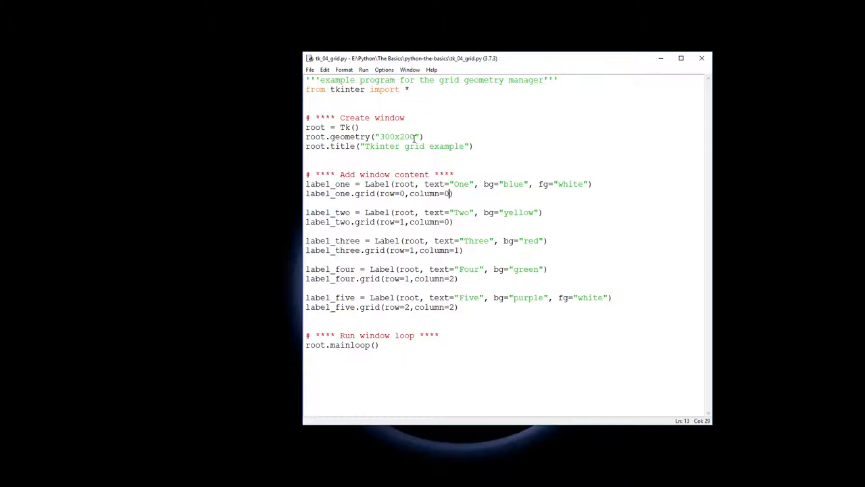
- Add columnspan=3 to label_one's grid call
{"action": "type", "text": ", co"}
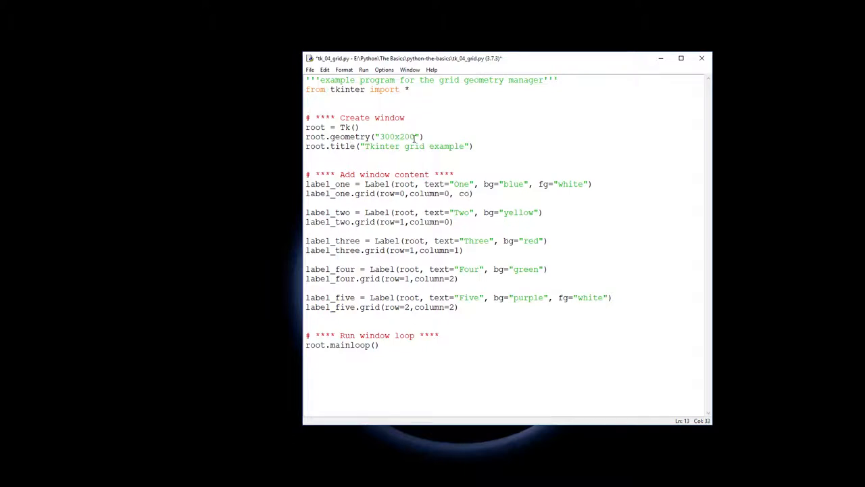
{"action": "type", "text": "column"}
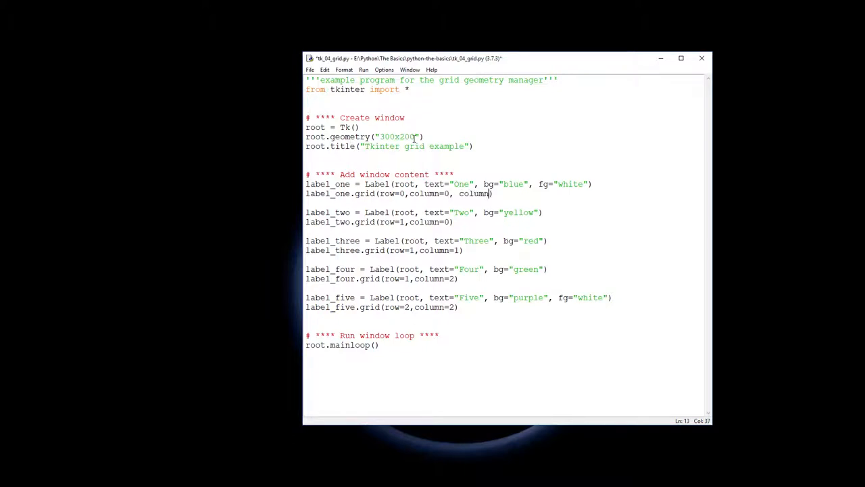
{"action": "type", "text": "span"}
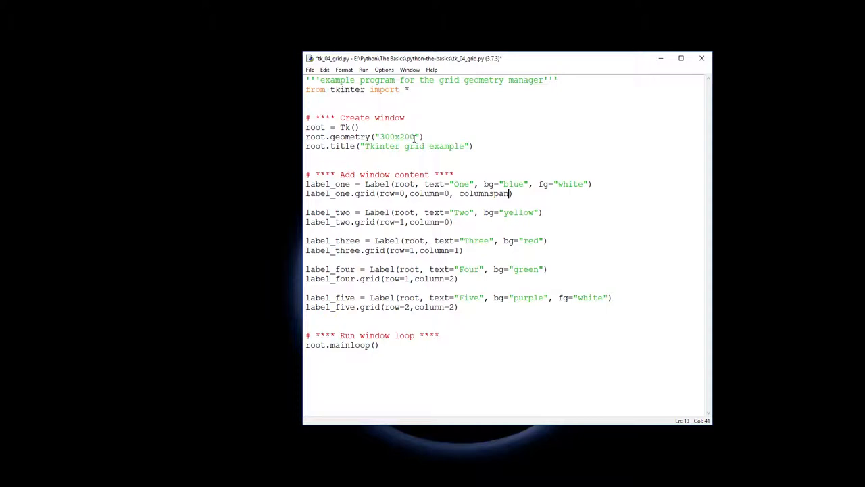
{"action": "type", "text": "=3"}
{"action": "left_click", "coordinate": [383, 278]}
{"action": "type", "text": ", "}
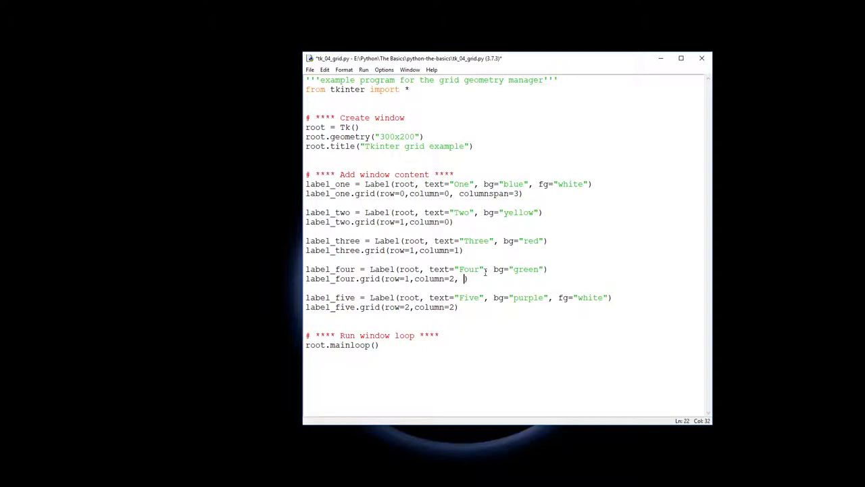
- Add rowspan=2 to label_four and column=0, columnspan=2 to label_five
{"action": "type", "text": "rowspan=2"}
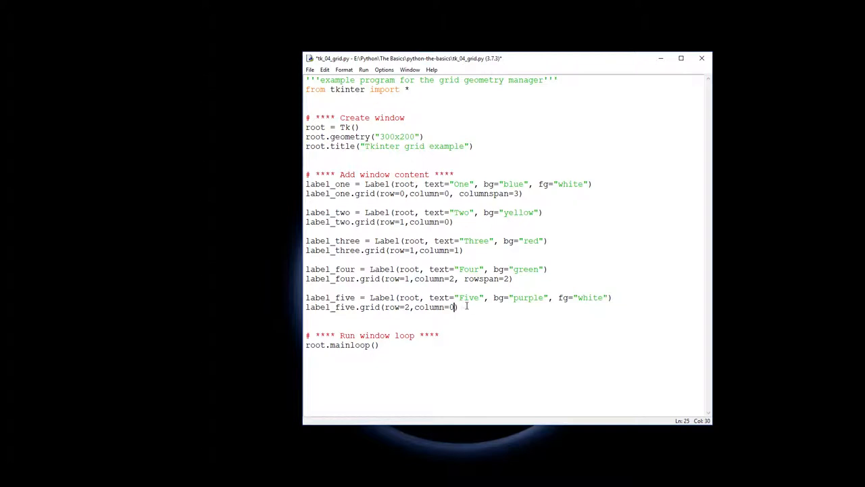
{"action": "type", "text": ","}
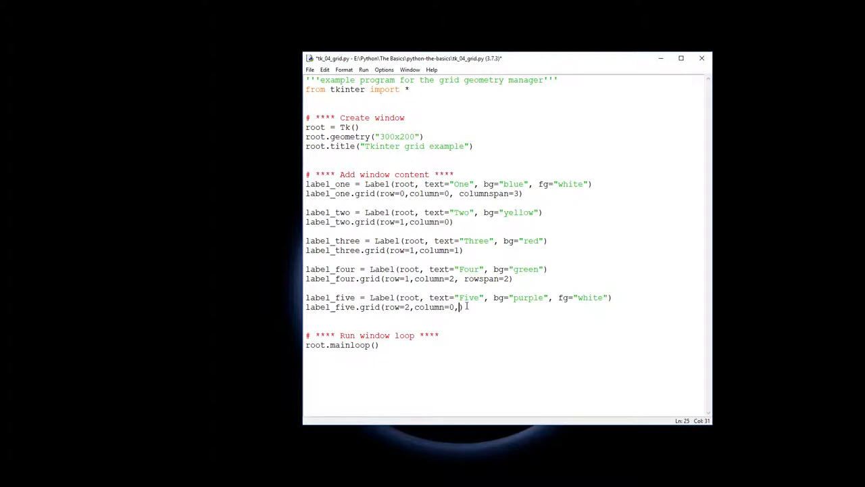
{"action": "type", "text": "column="}
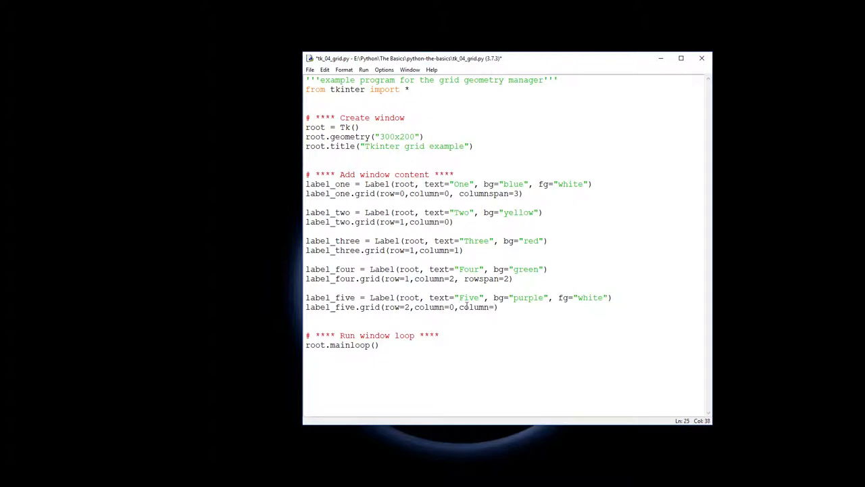
{"action": "type", "text": "span"}
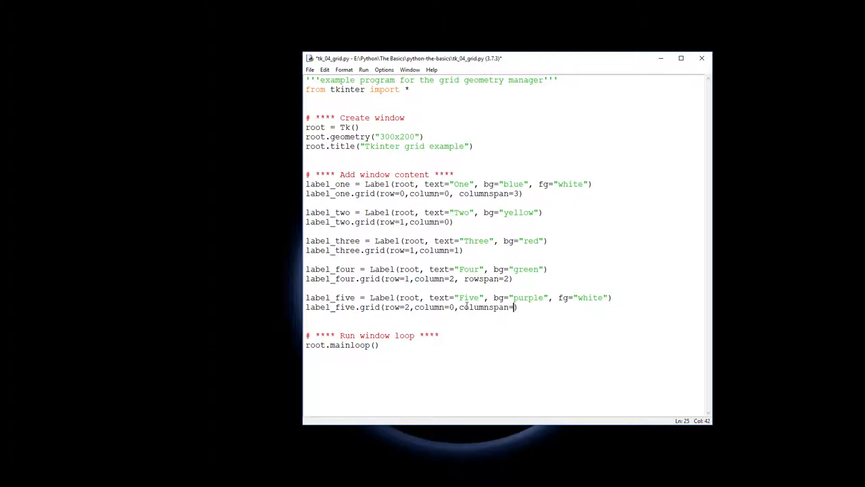
{"action": "type", "text": "2"}
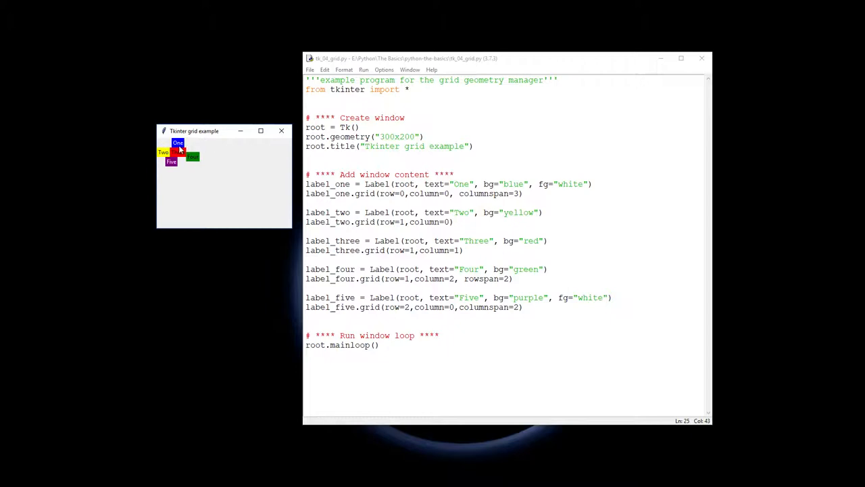
{"action": "mouse_move", "coordinate": [195, 144]}
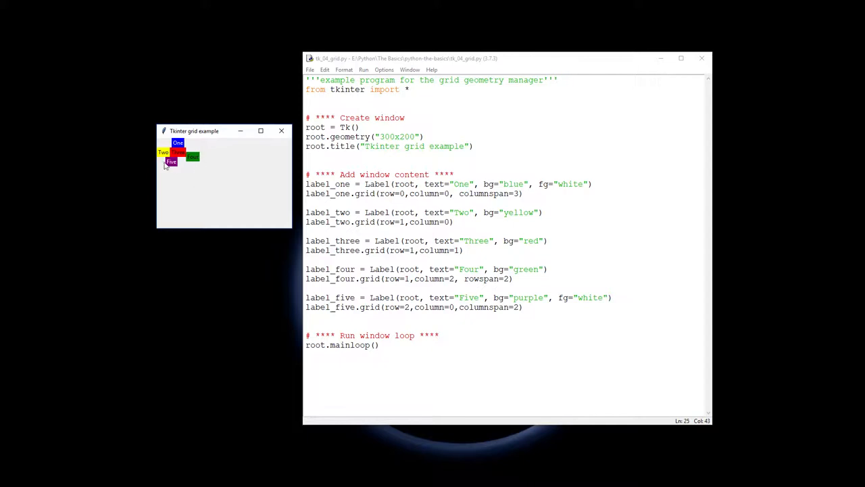
{"action": "mouse_move", "coordinate": [197, 165]}
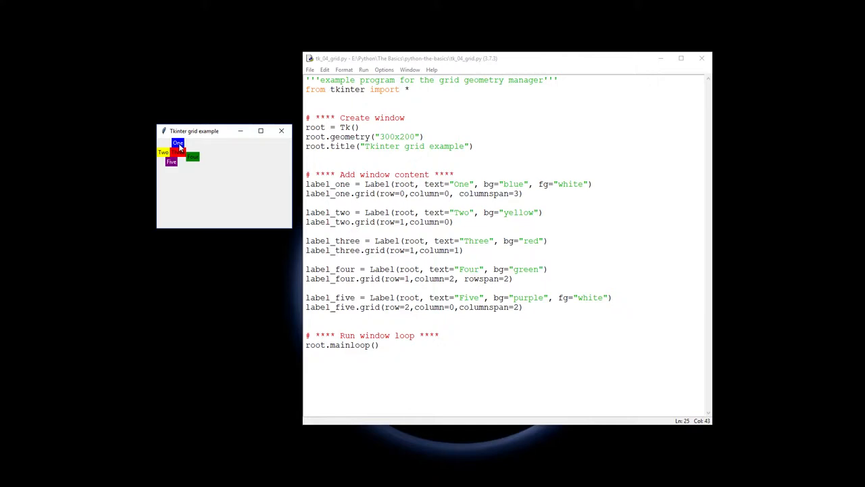
{"action": "mouse_move", "coordinate": [250, 196]}
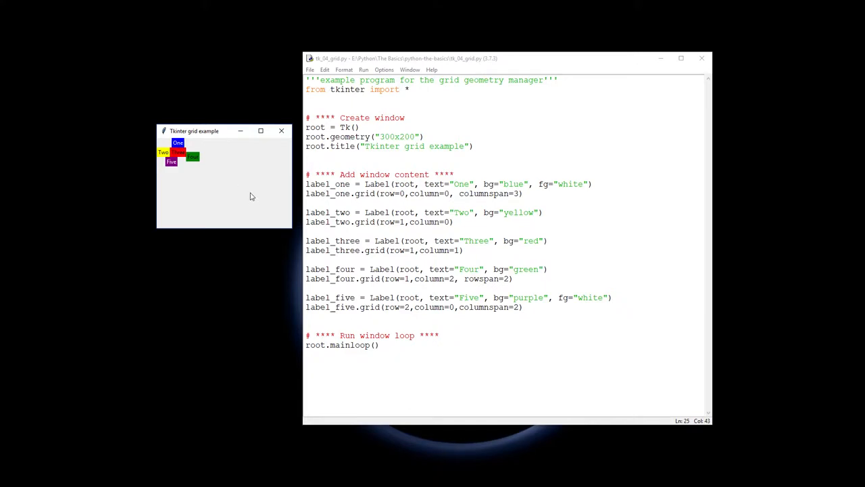